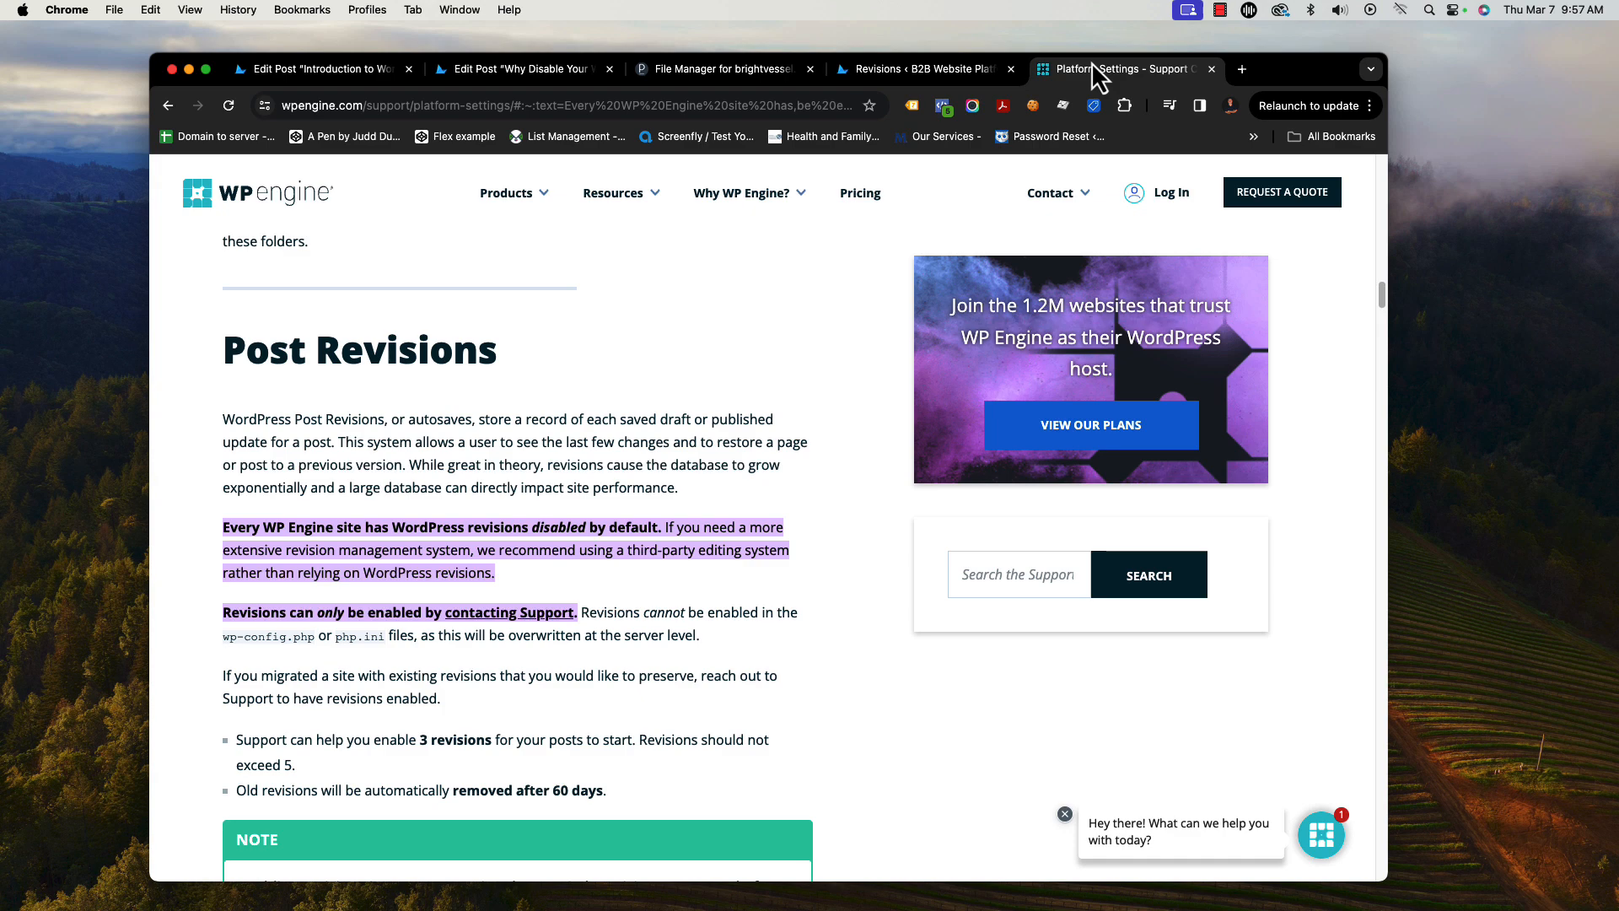
- Return to the 'Introduction to WordPress Revisions' post editor after reviewing the Post Revisions guidance
click(320, 69)
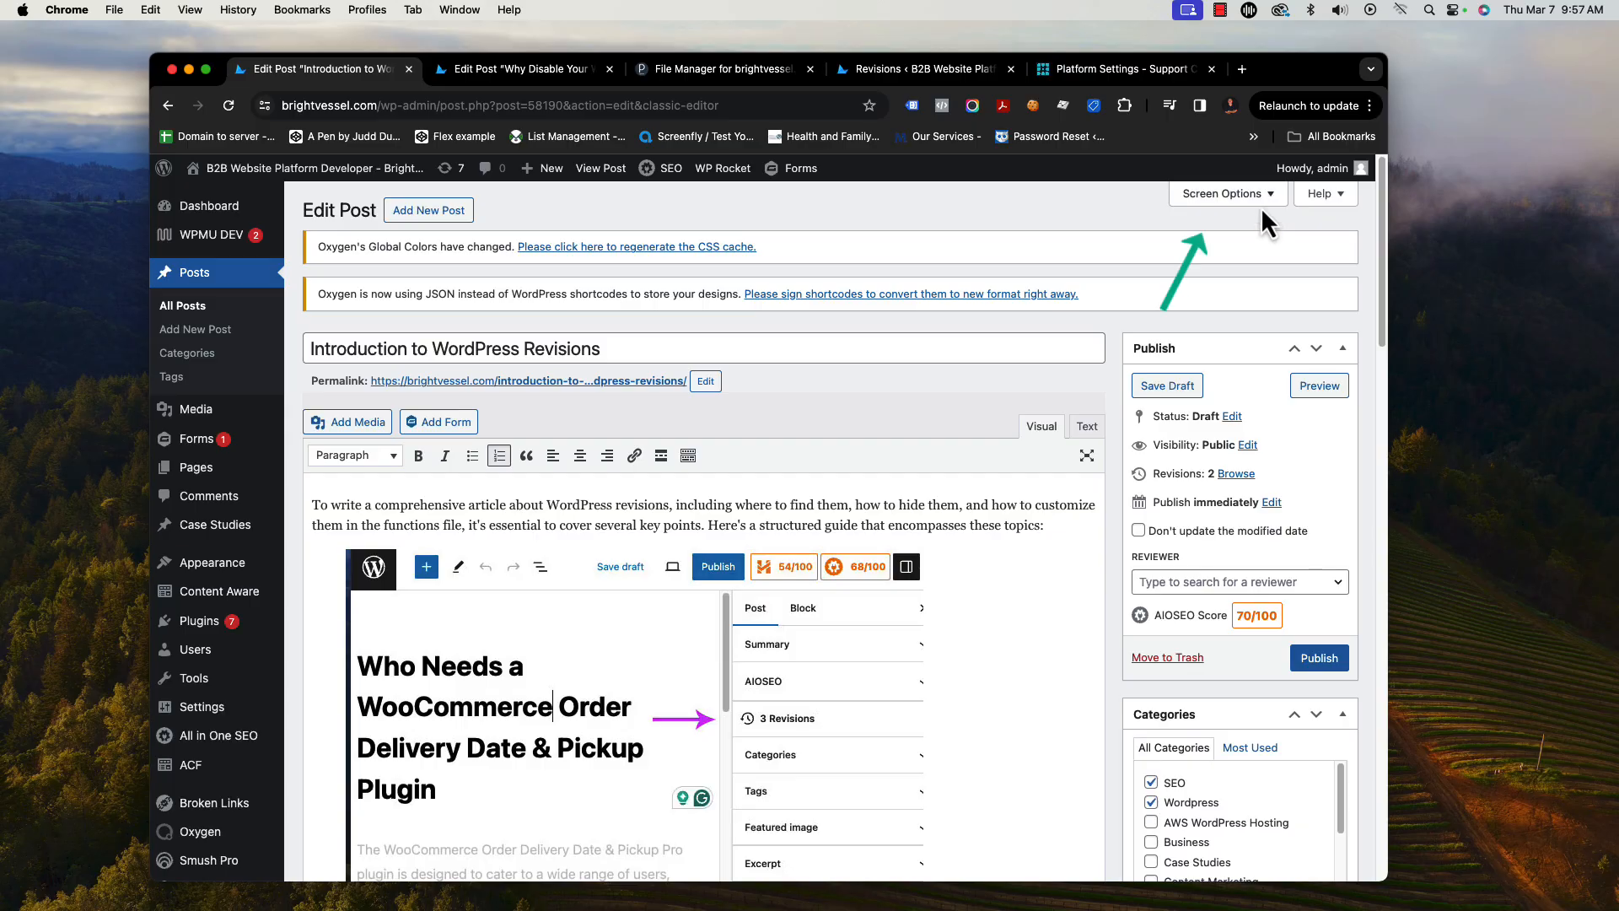
- Enable the Revisions panel in Screen Options and open the March 6, 2024 15:38:52 revision
click(1222, 193)
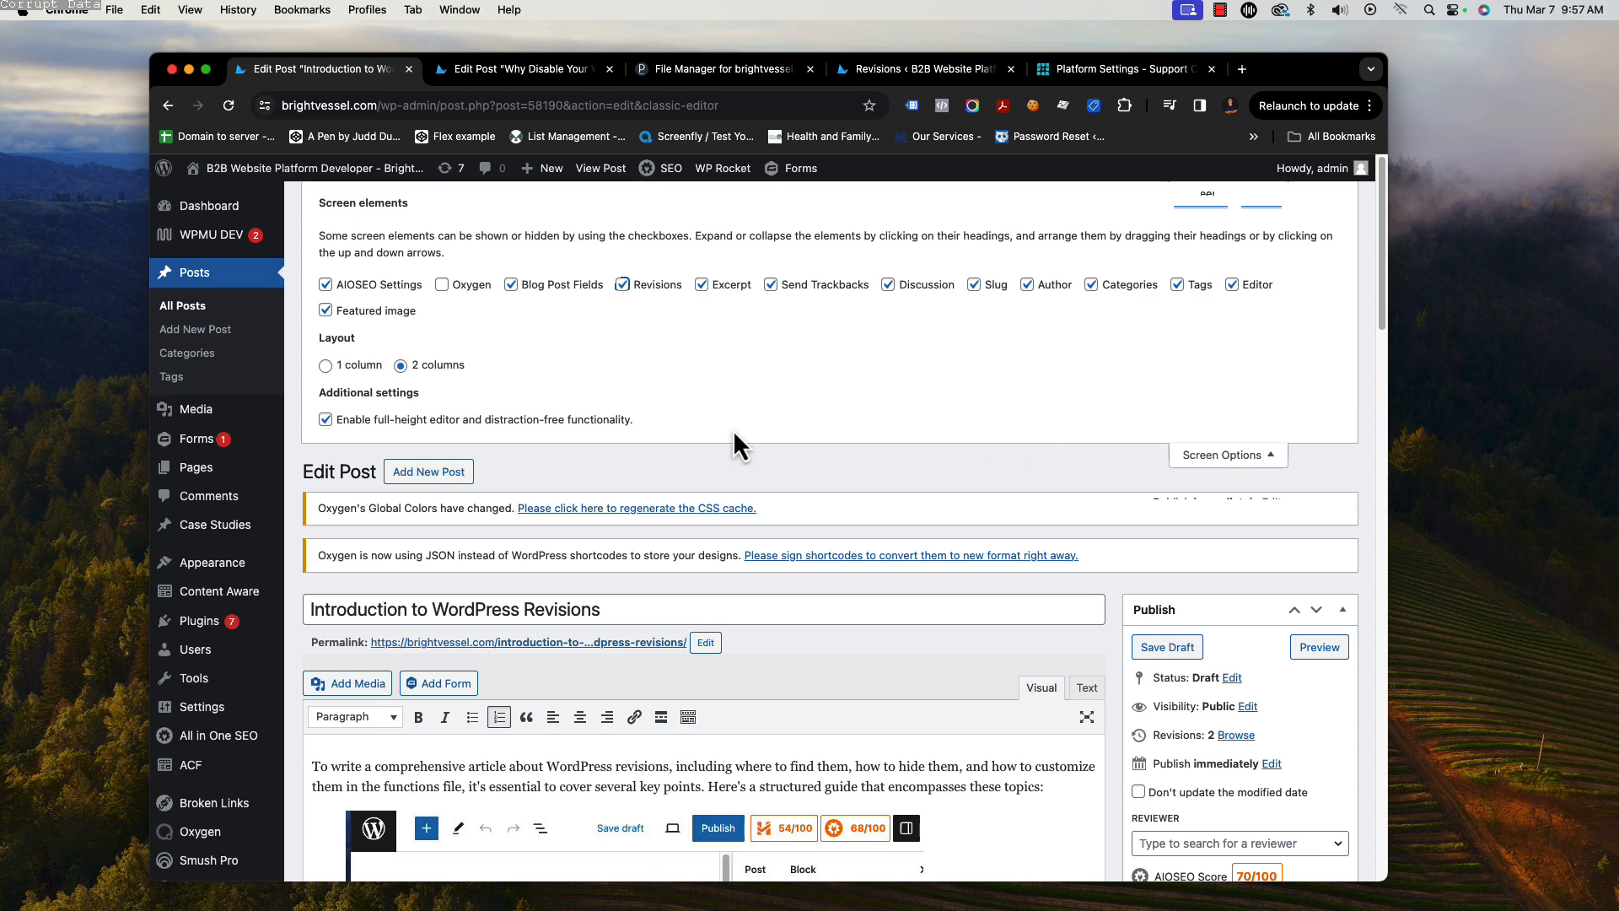
scroll(down, 3)
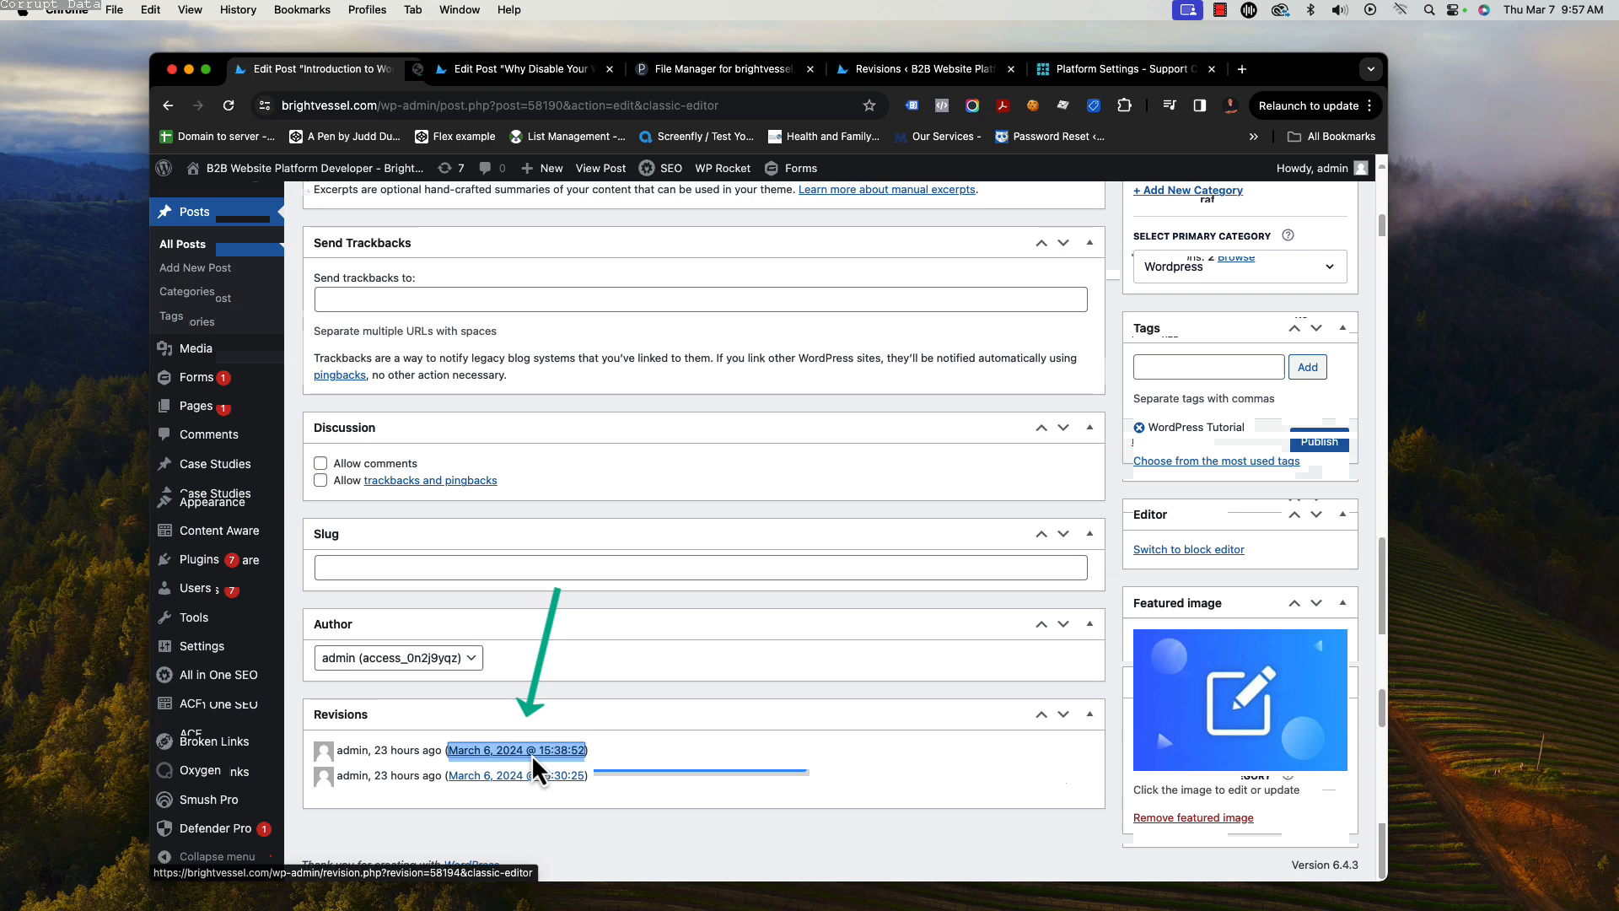
click(658, 68)
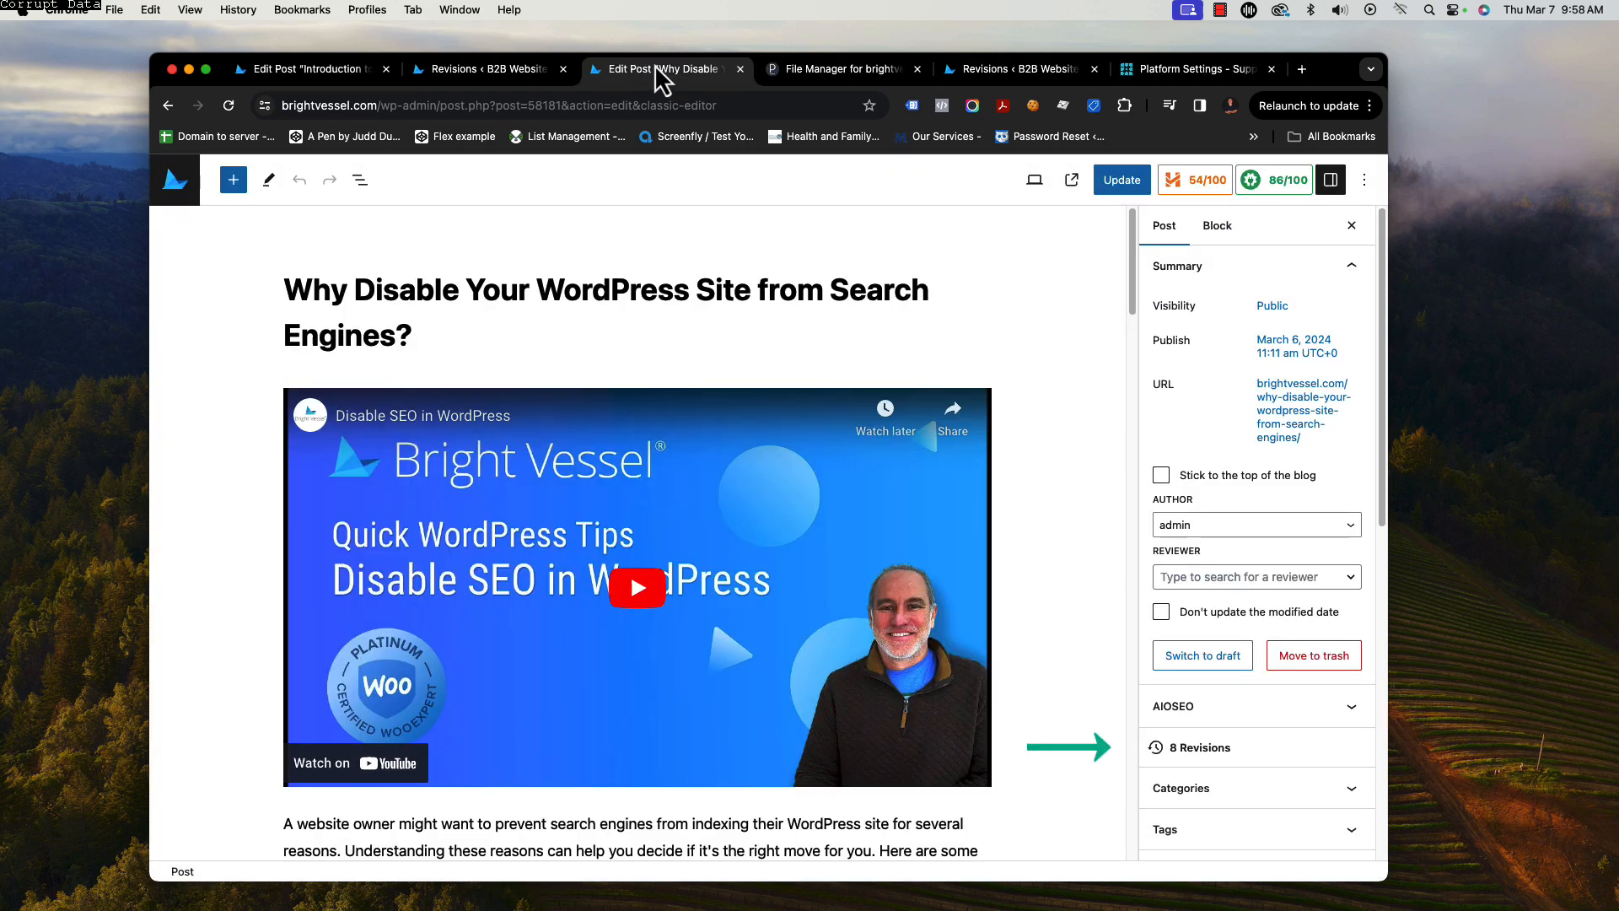
mouse_move(1201, 746)
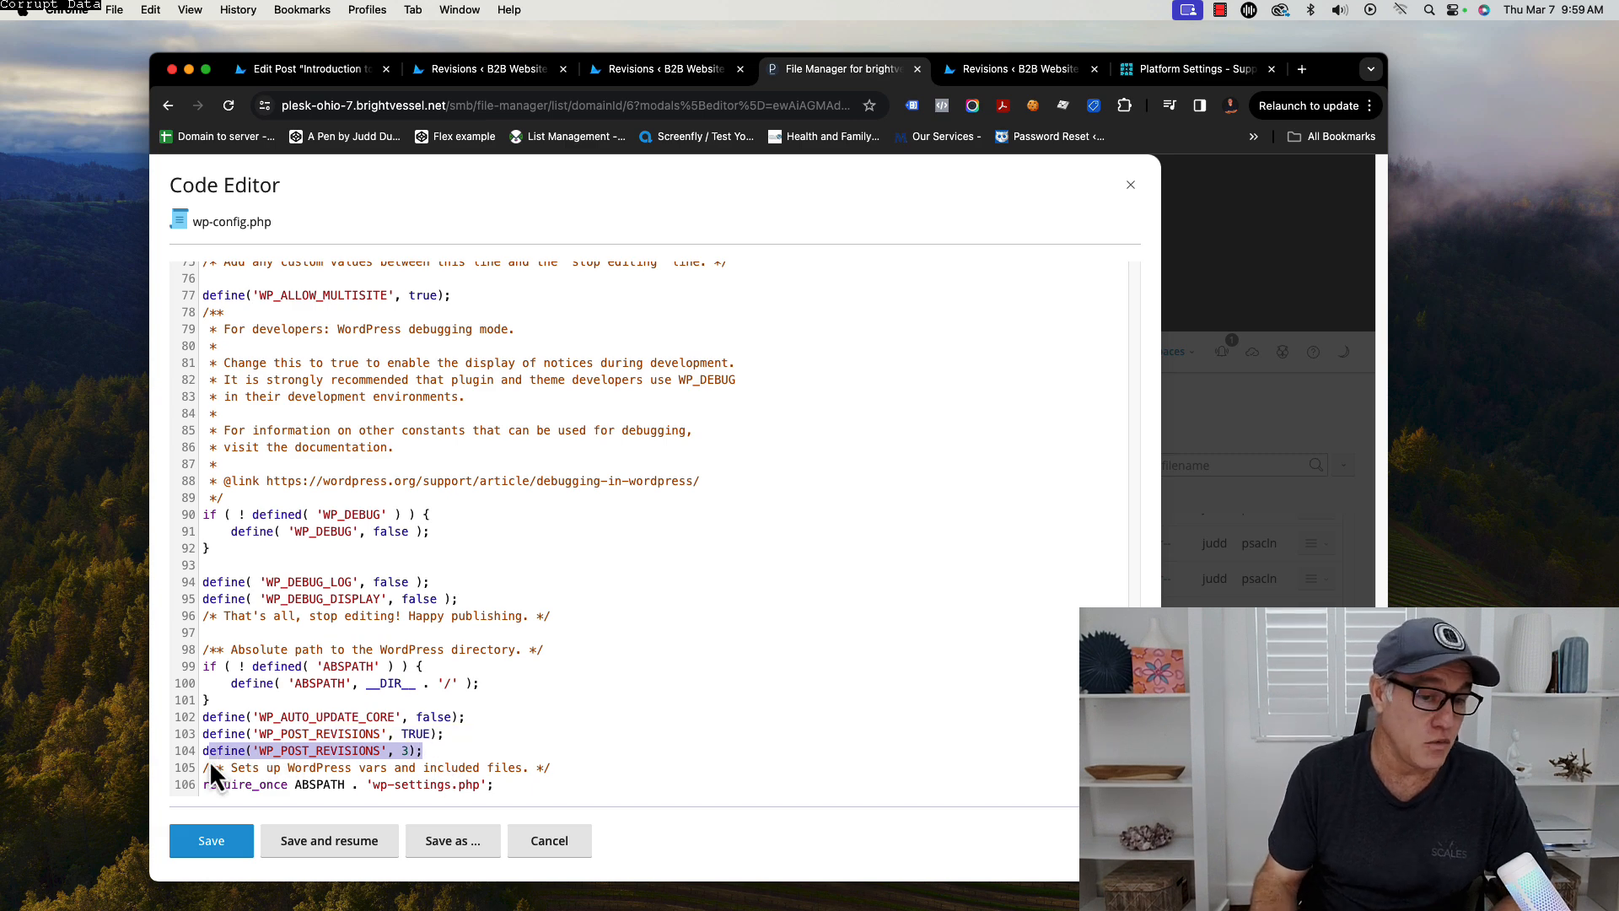
mouse_move(240, 789)
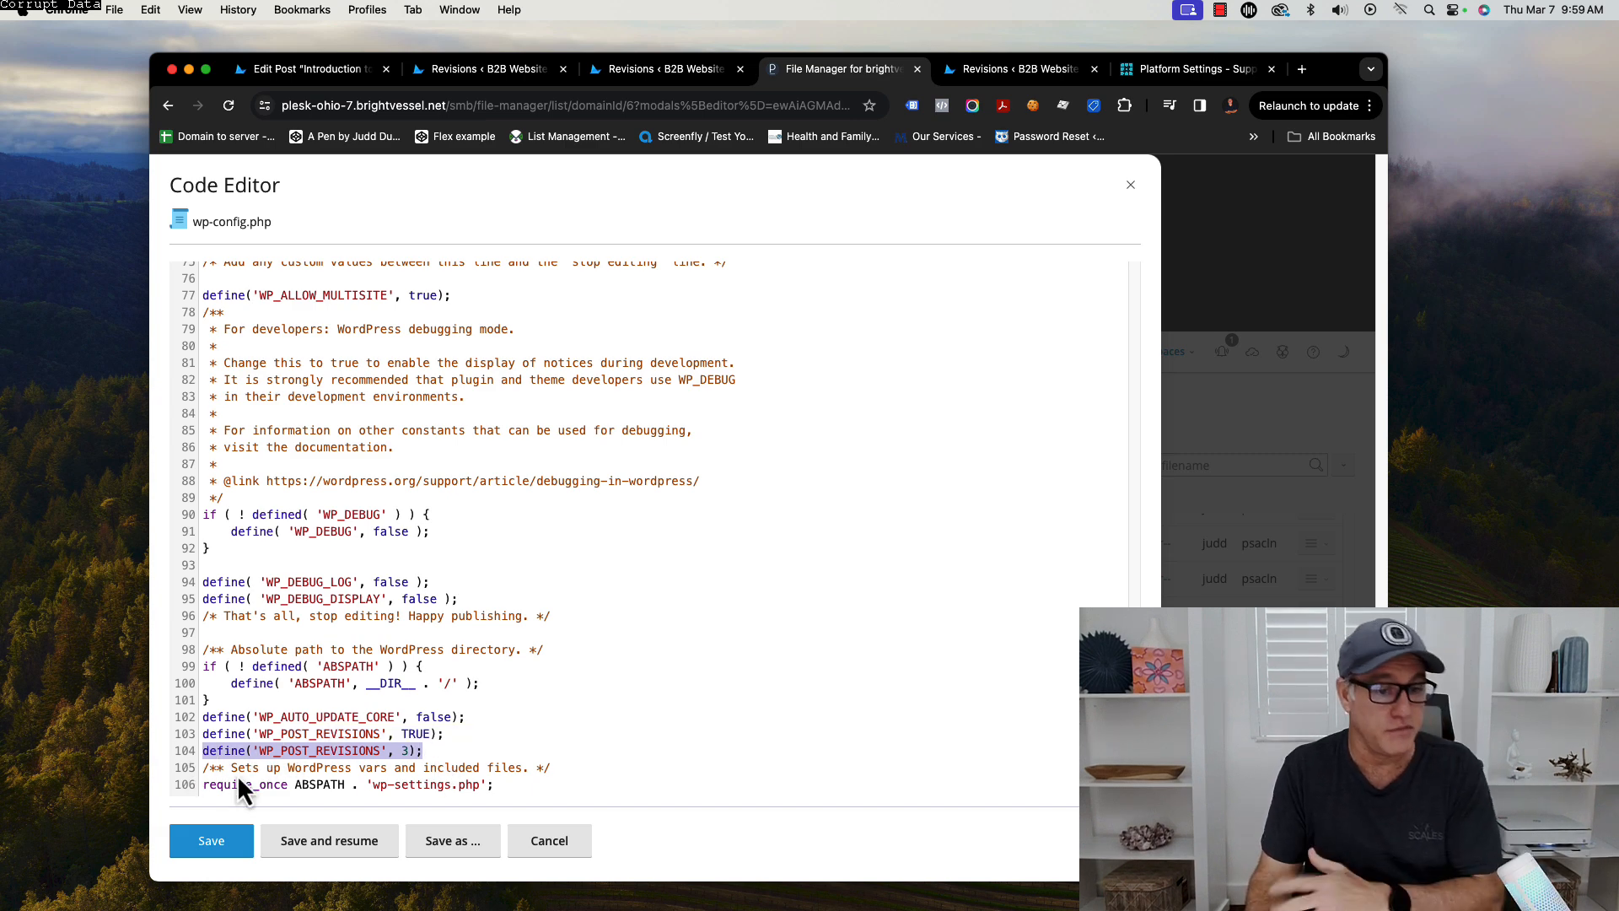